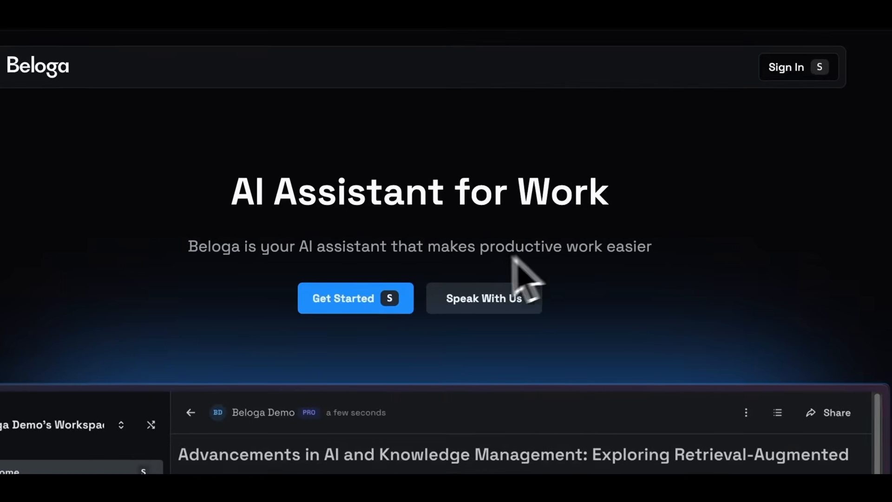
pyautogui.moveTo(606, 284)
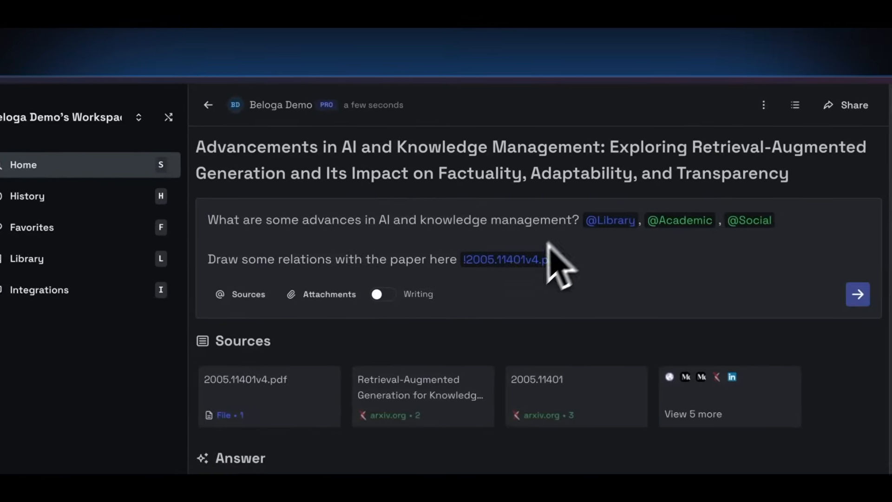
# Open the Research workspace Library listing saved film-photography captures
pyautogui.click(27, 259)
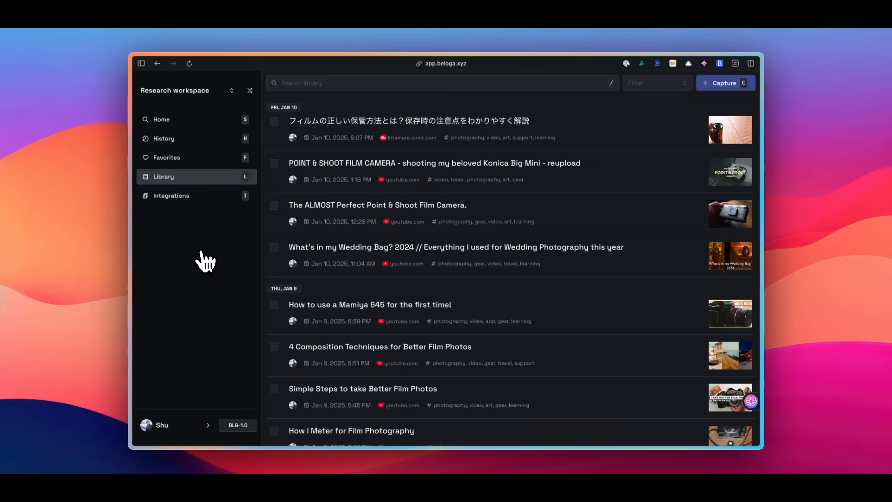
# From Home, ask about the best budget medium format cameras with Web as a source
pyautogui.click(161, 119)
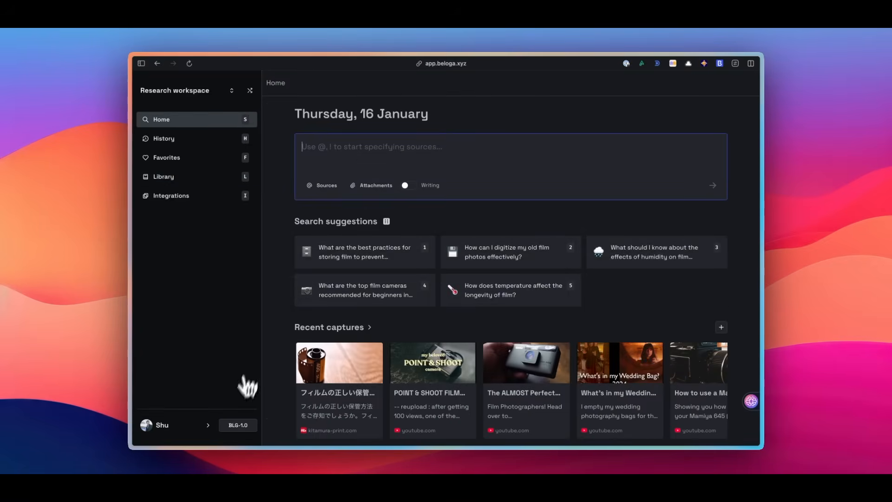
pyautogui.click(238, 425)
pyautogui.write('What are the best budget medium format cameras?')
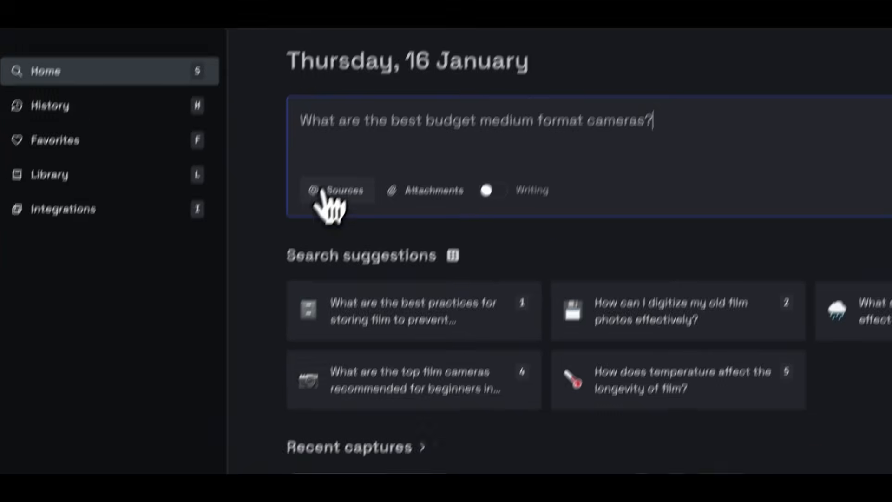
pyautogui.click(336, 190)
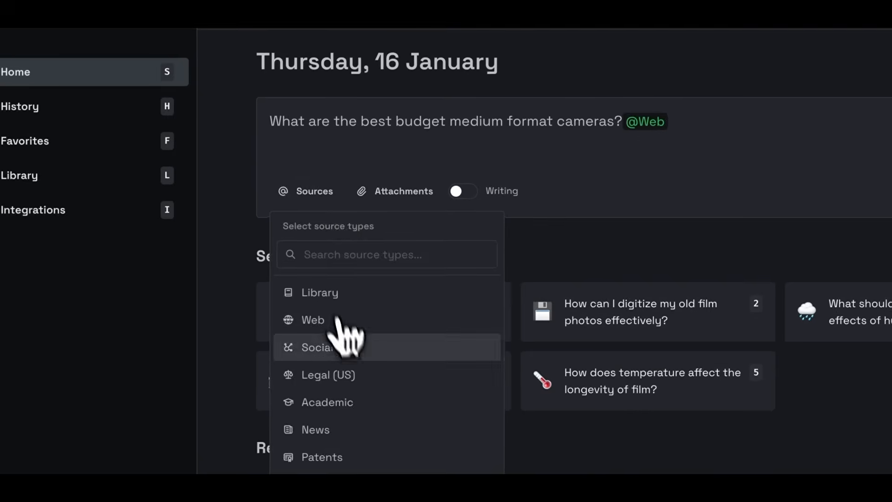
pyautogui.click(319, 347)
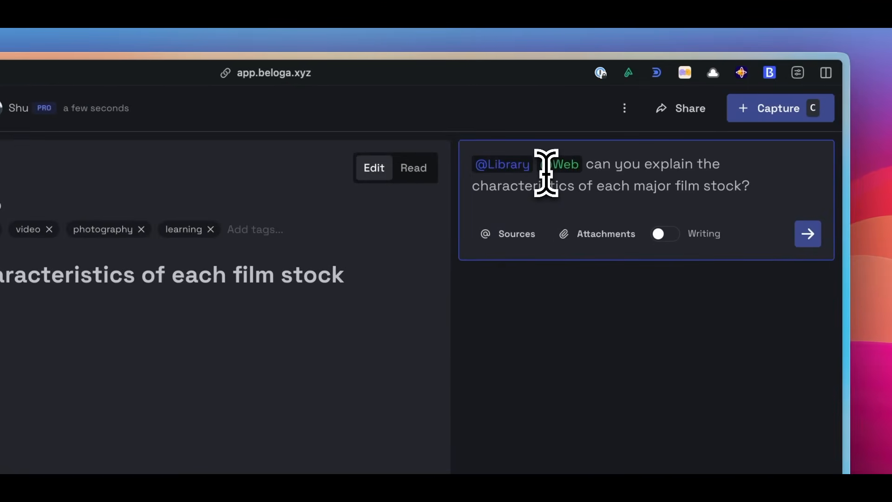
pyautogui.click(807, 233)
pyautogui.write('turn this into structured note')
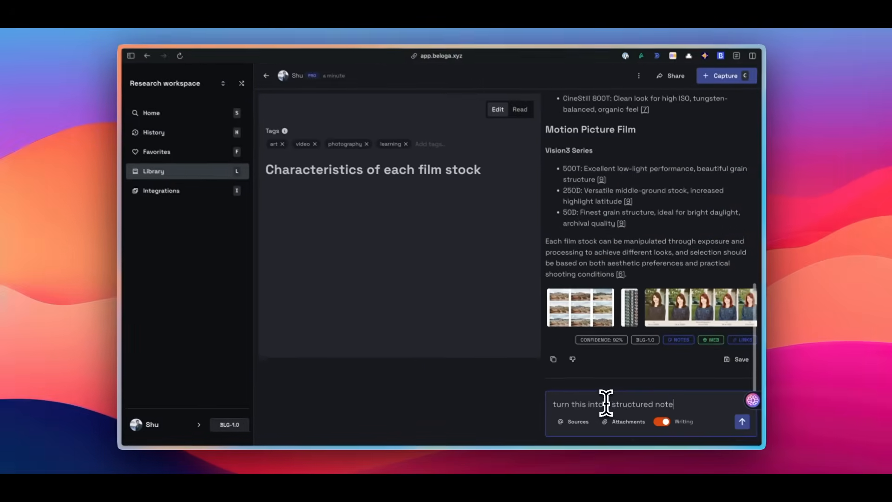
pyautogui.click(742, 421)
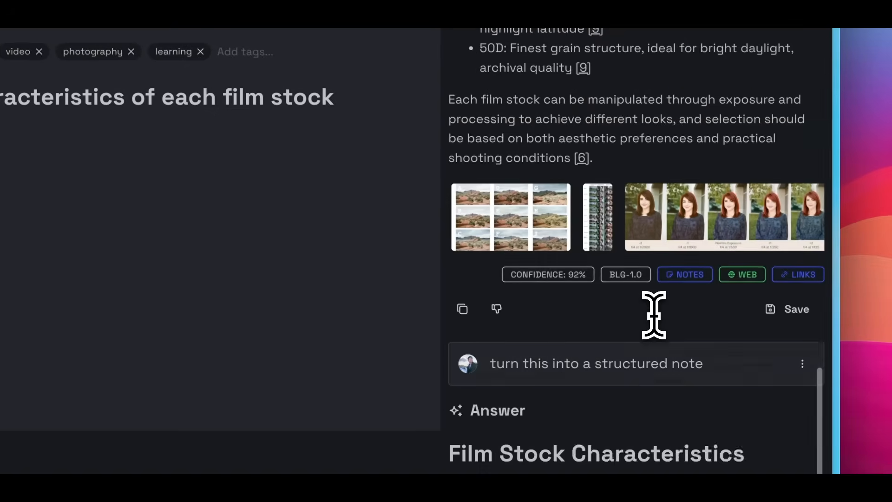
pyautogui.scroll(-3)
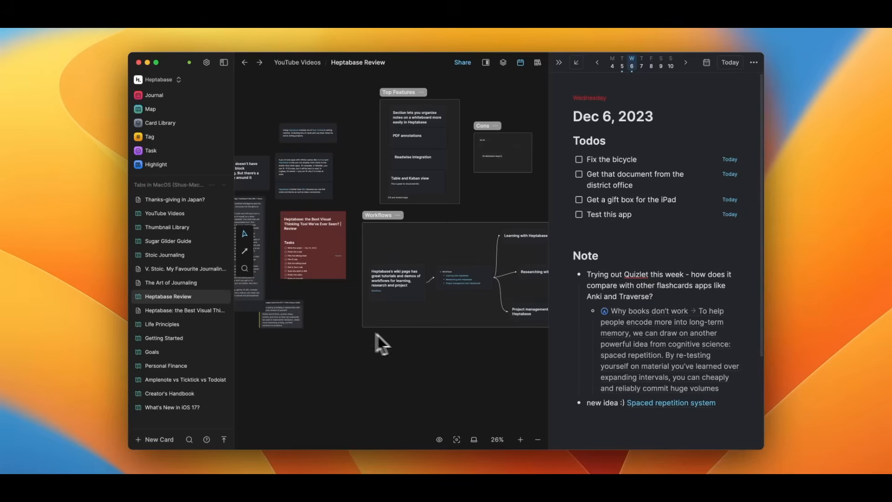
pyautogui.moveTo(428, 351)
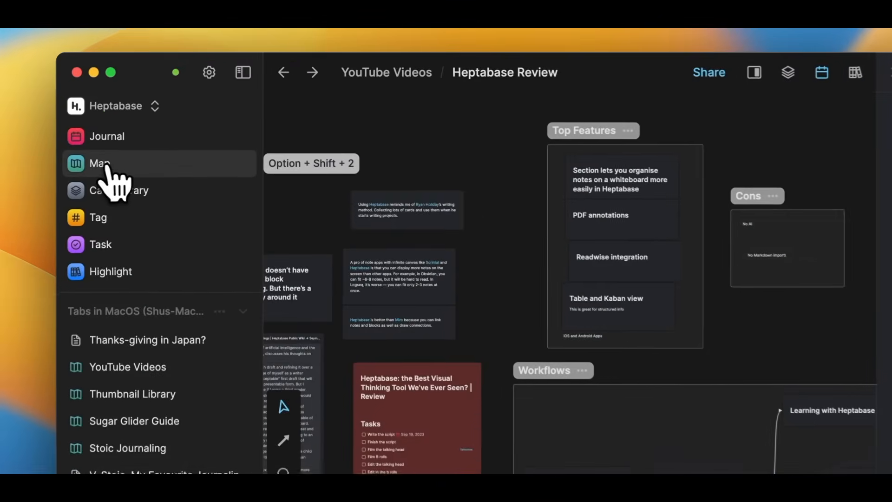
# Open the Heptabase Map showing whiteboards like Life Principles, Goals and Personal Finance
pyautogui.click(99, 163)
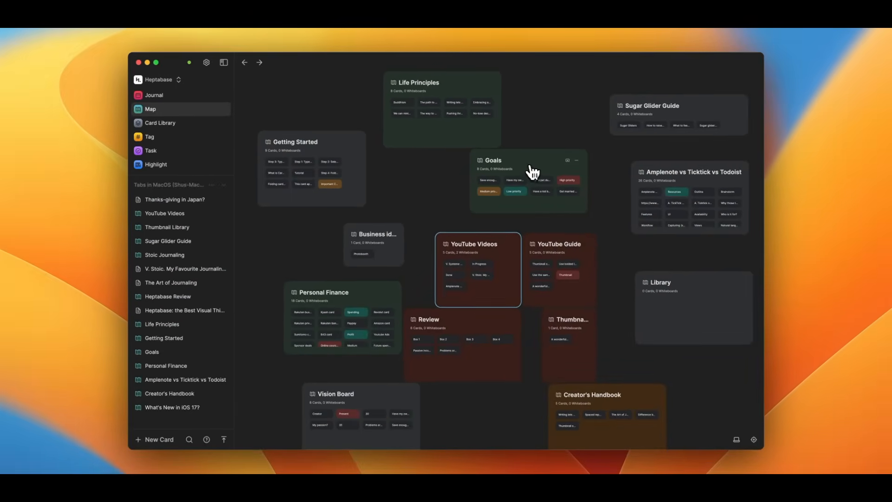
pyautogui.moveTo(460, 89)
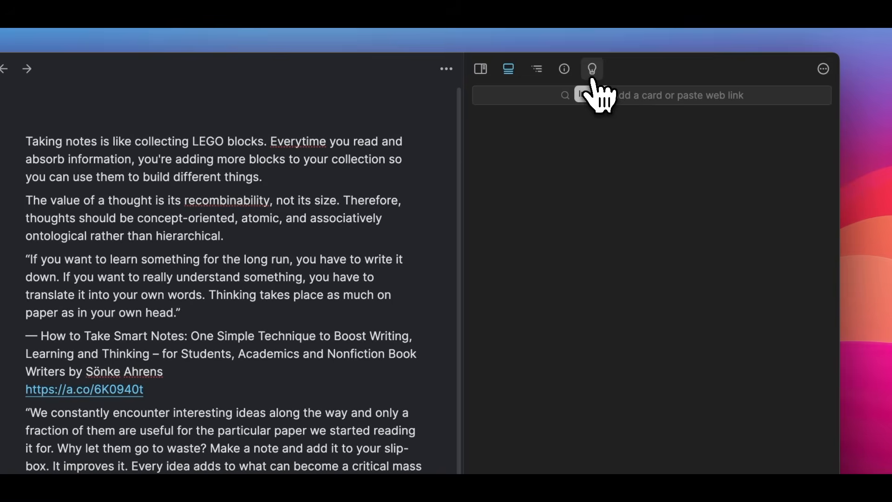
# Generate English insights for the smart-notes note with Article as content type
pyautogui.click(590, 68)
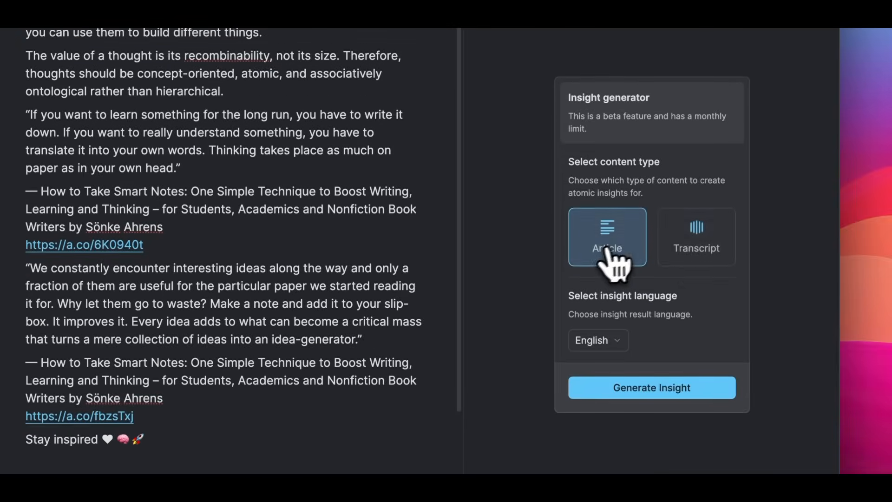
pyautogui.click(651, 388)
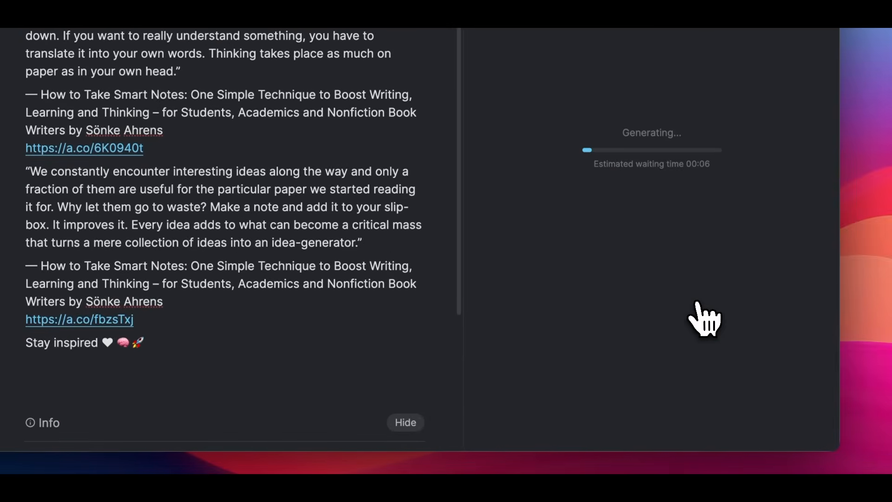